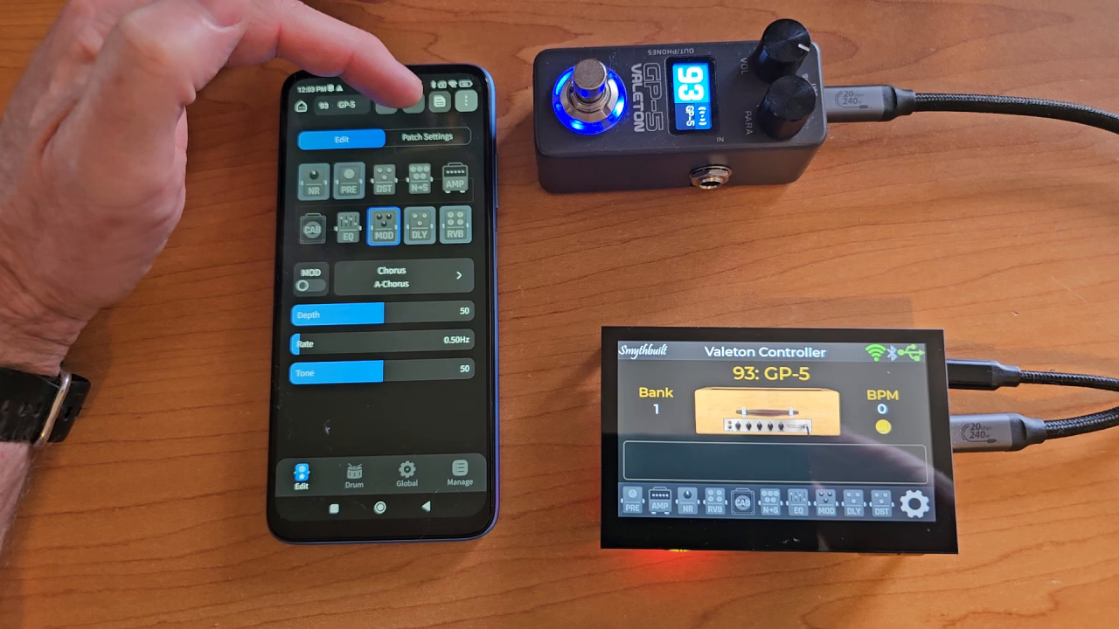
Step the pedal back from preset 93 to preset 90
{"action": "left_click", "coordinate": [418, 103]}
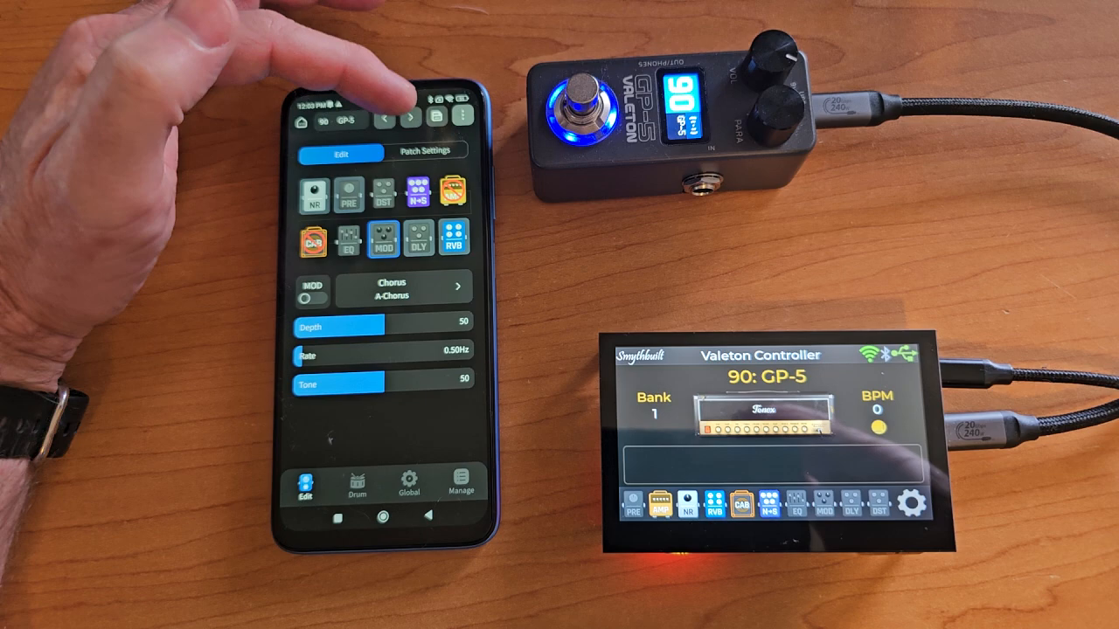
Open the NR block settings page showing the noise gate enabled at threshold 20
{"action": "left_click", "coordinate": [393, 118]}
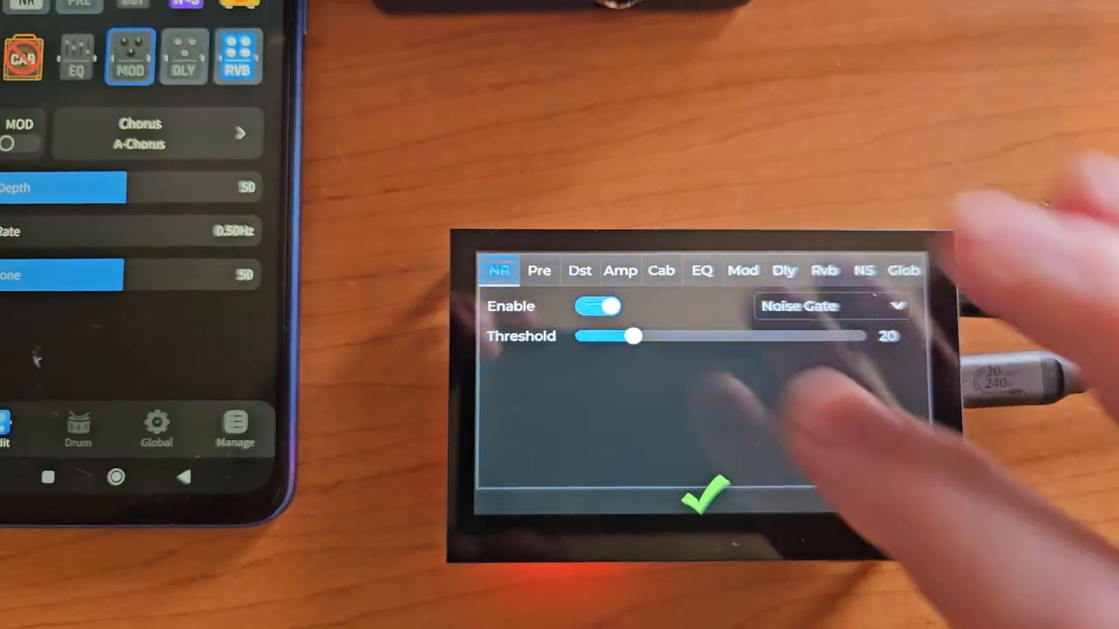
Switch the pre-effects block from Comp to Octa, then move to the SM Dist distortion page
{"action": "left_click", "coordinate": [539, 271]}
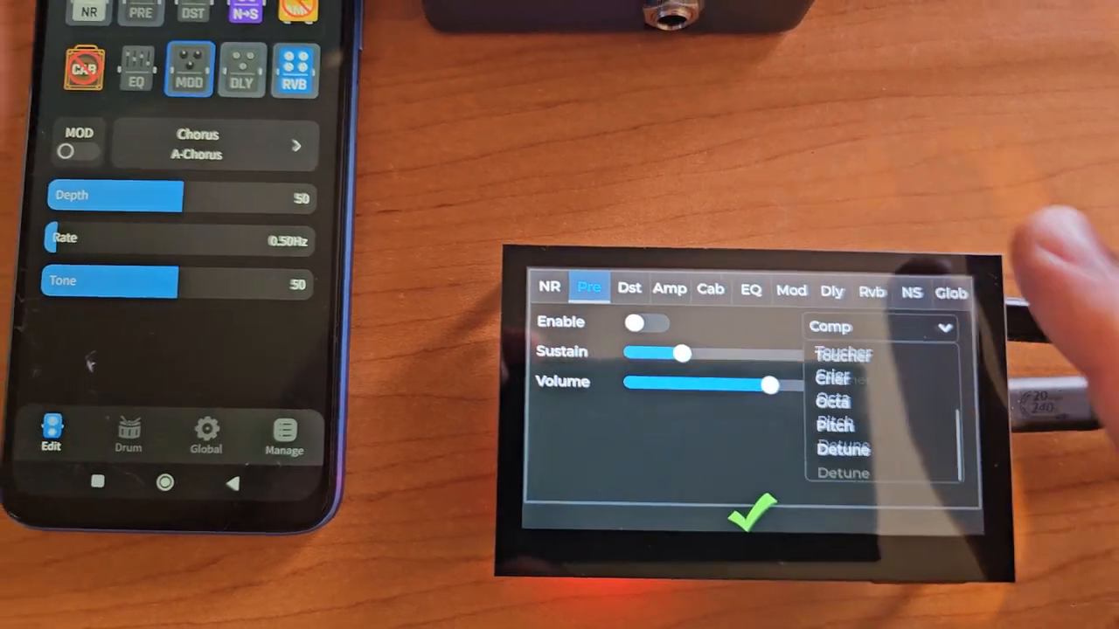
{"action": "left_click", "coordinate": [832, 401]}
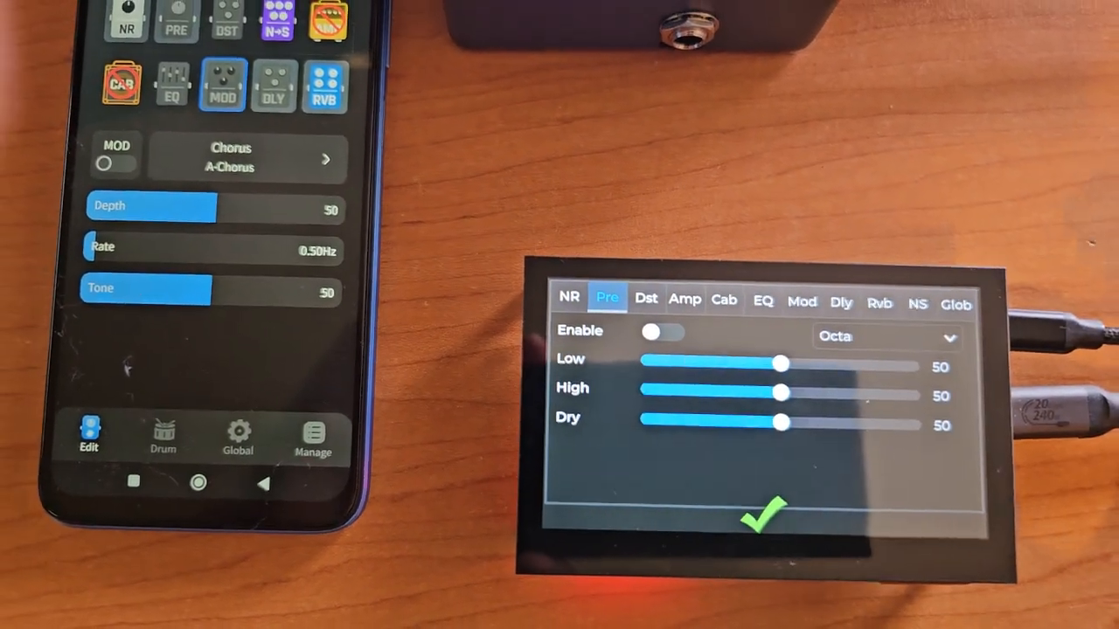
{"action": "left_click_drag", "start_coordinate": [780, 423], "coordinate": [905, 431]}
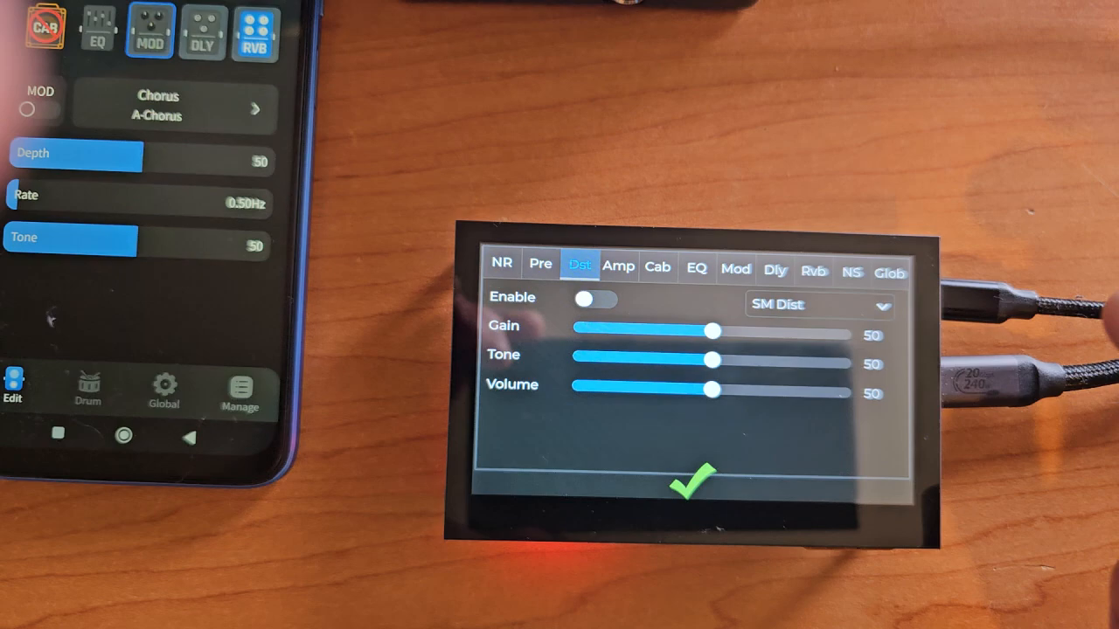
Show the Plate reverb page: enabled, mix 20, decay 0, damp 22
{"action": "left_click", "coordinate": [618, 269]}
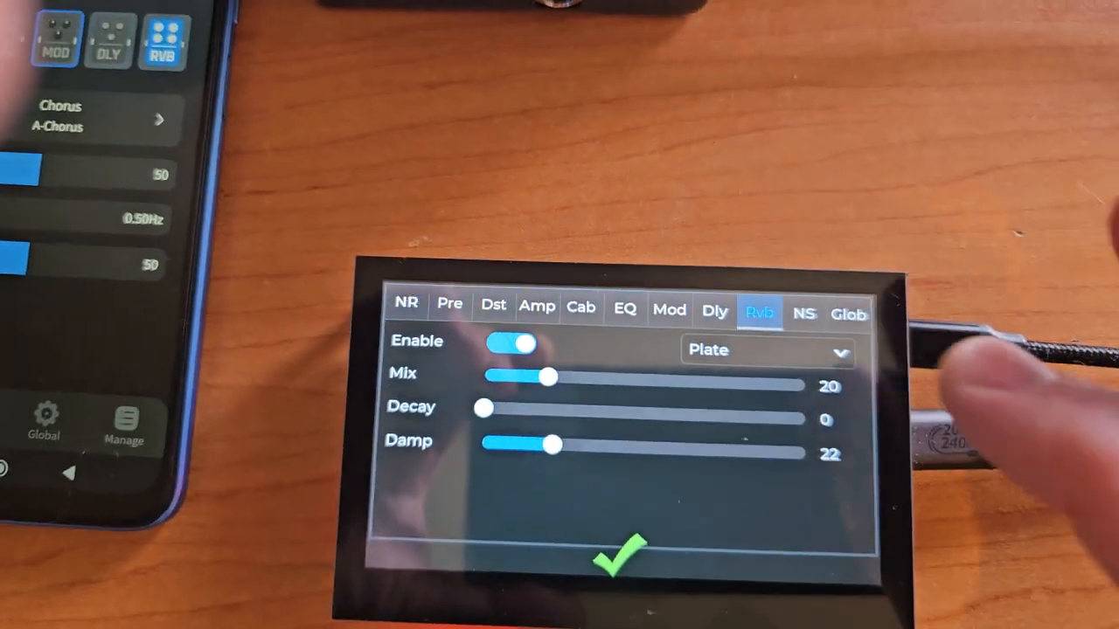
Pick a reverb type from the reverb list, then close the block settings
{"action": "left_click", "coordinate": [767, 349]}
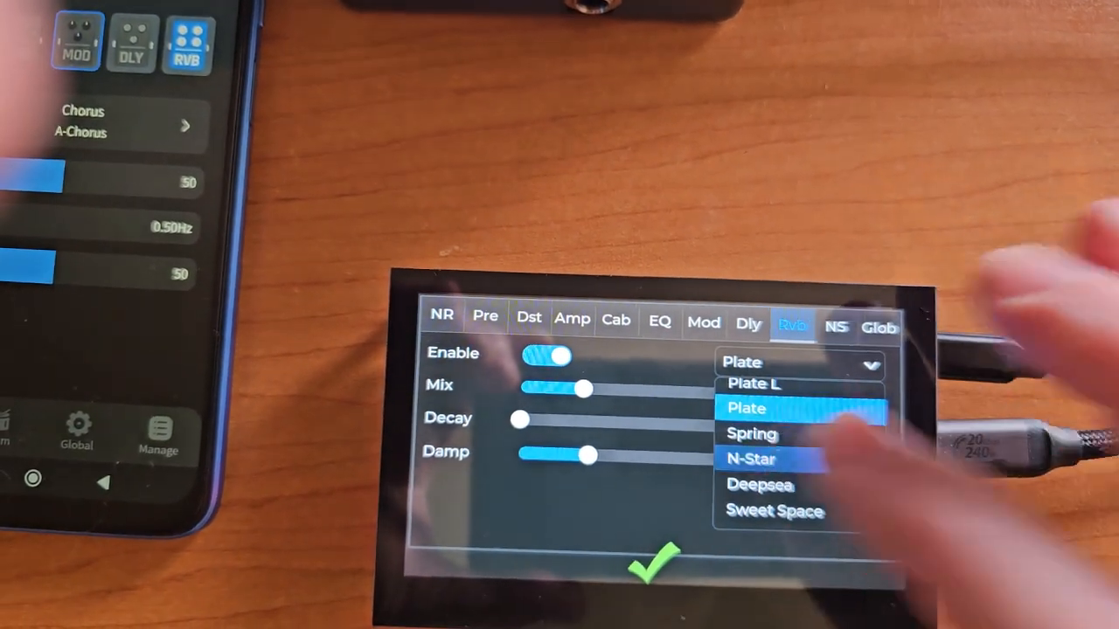
{"action": "left_click", "coordinate": [751, 459]}
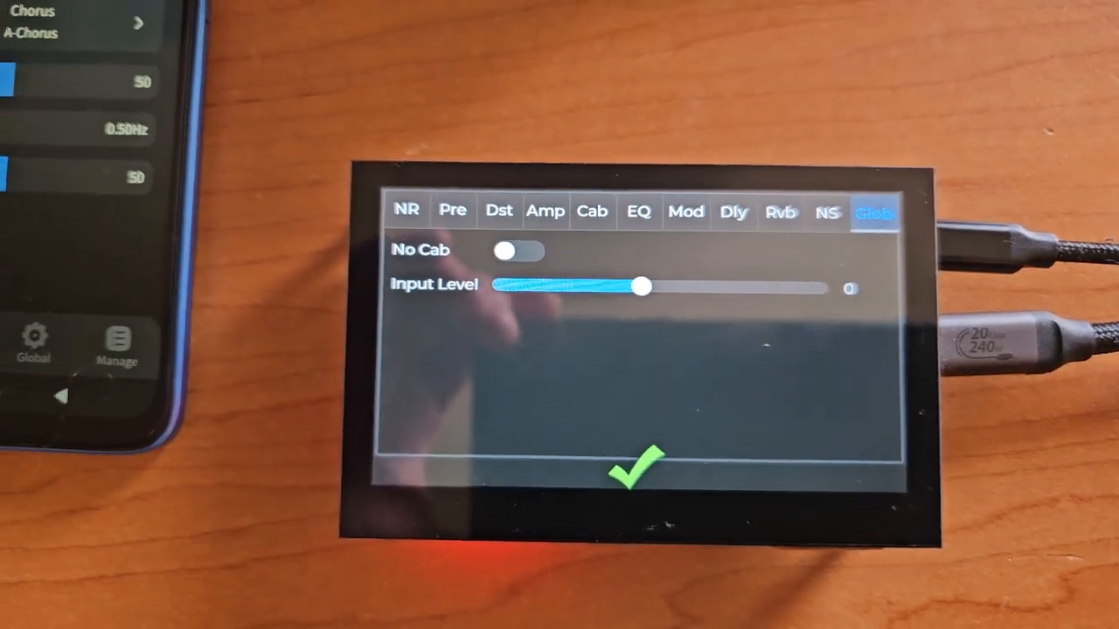
{"action": "left_click", "coordinate": [405, 212]}
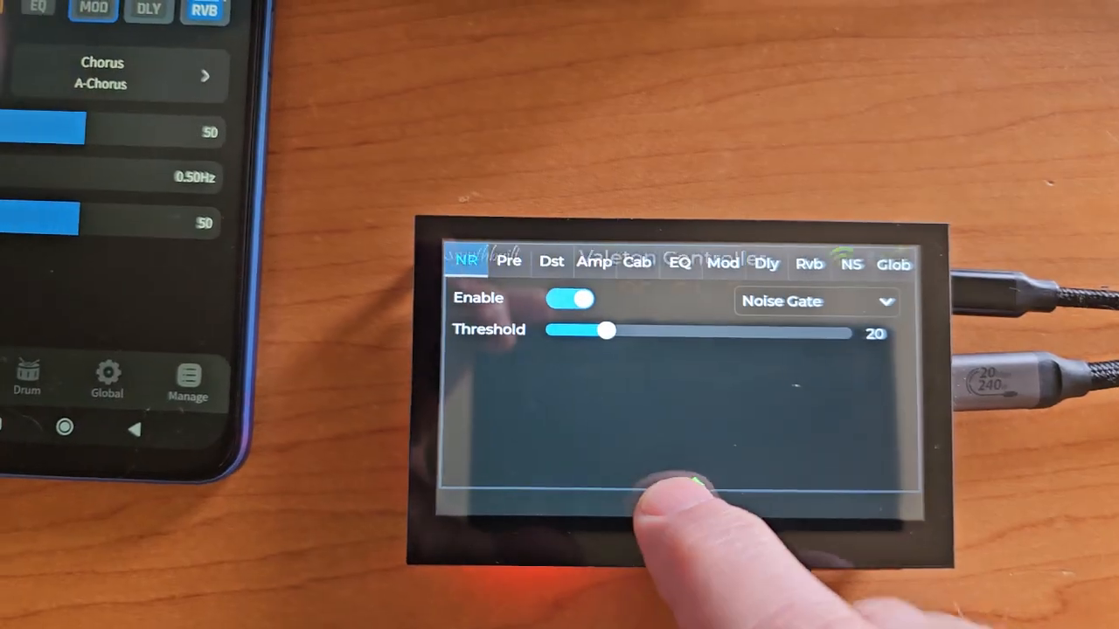